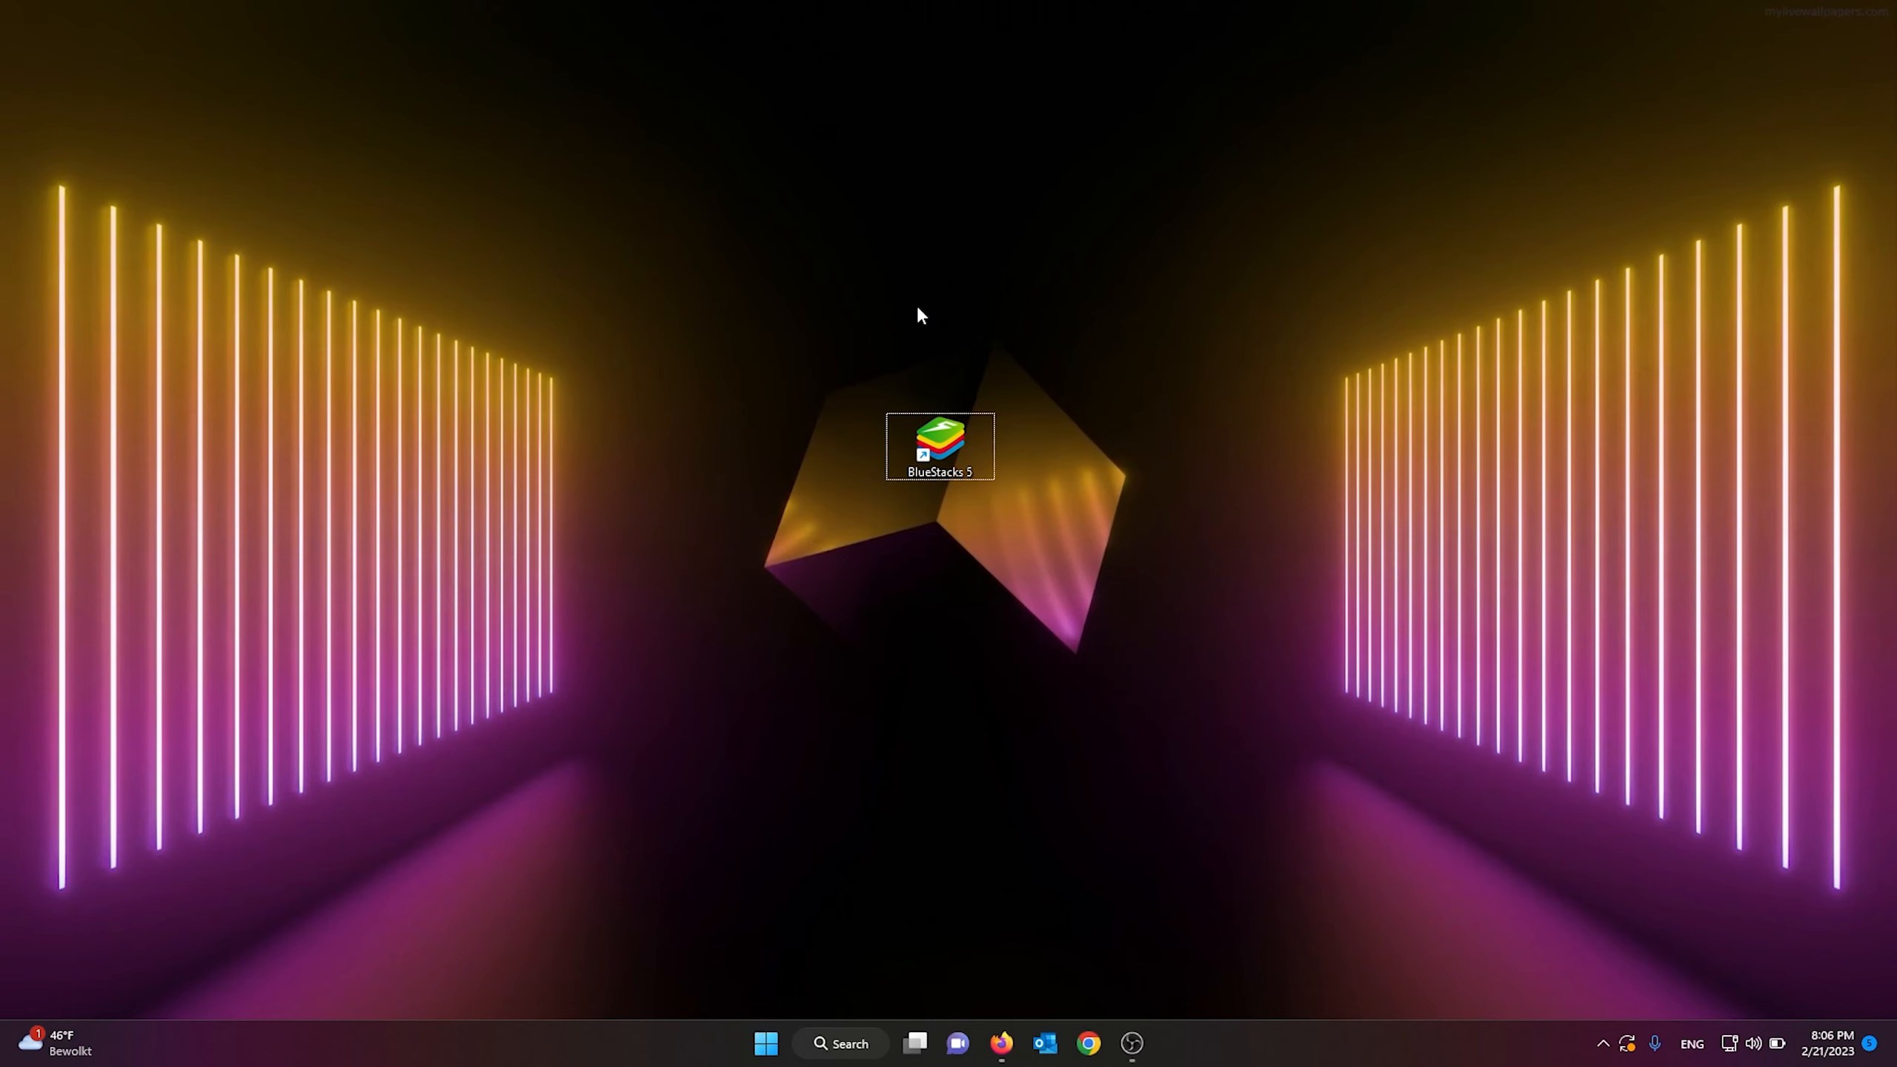
pyautogui.moveTo(964, 274)
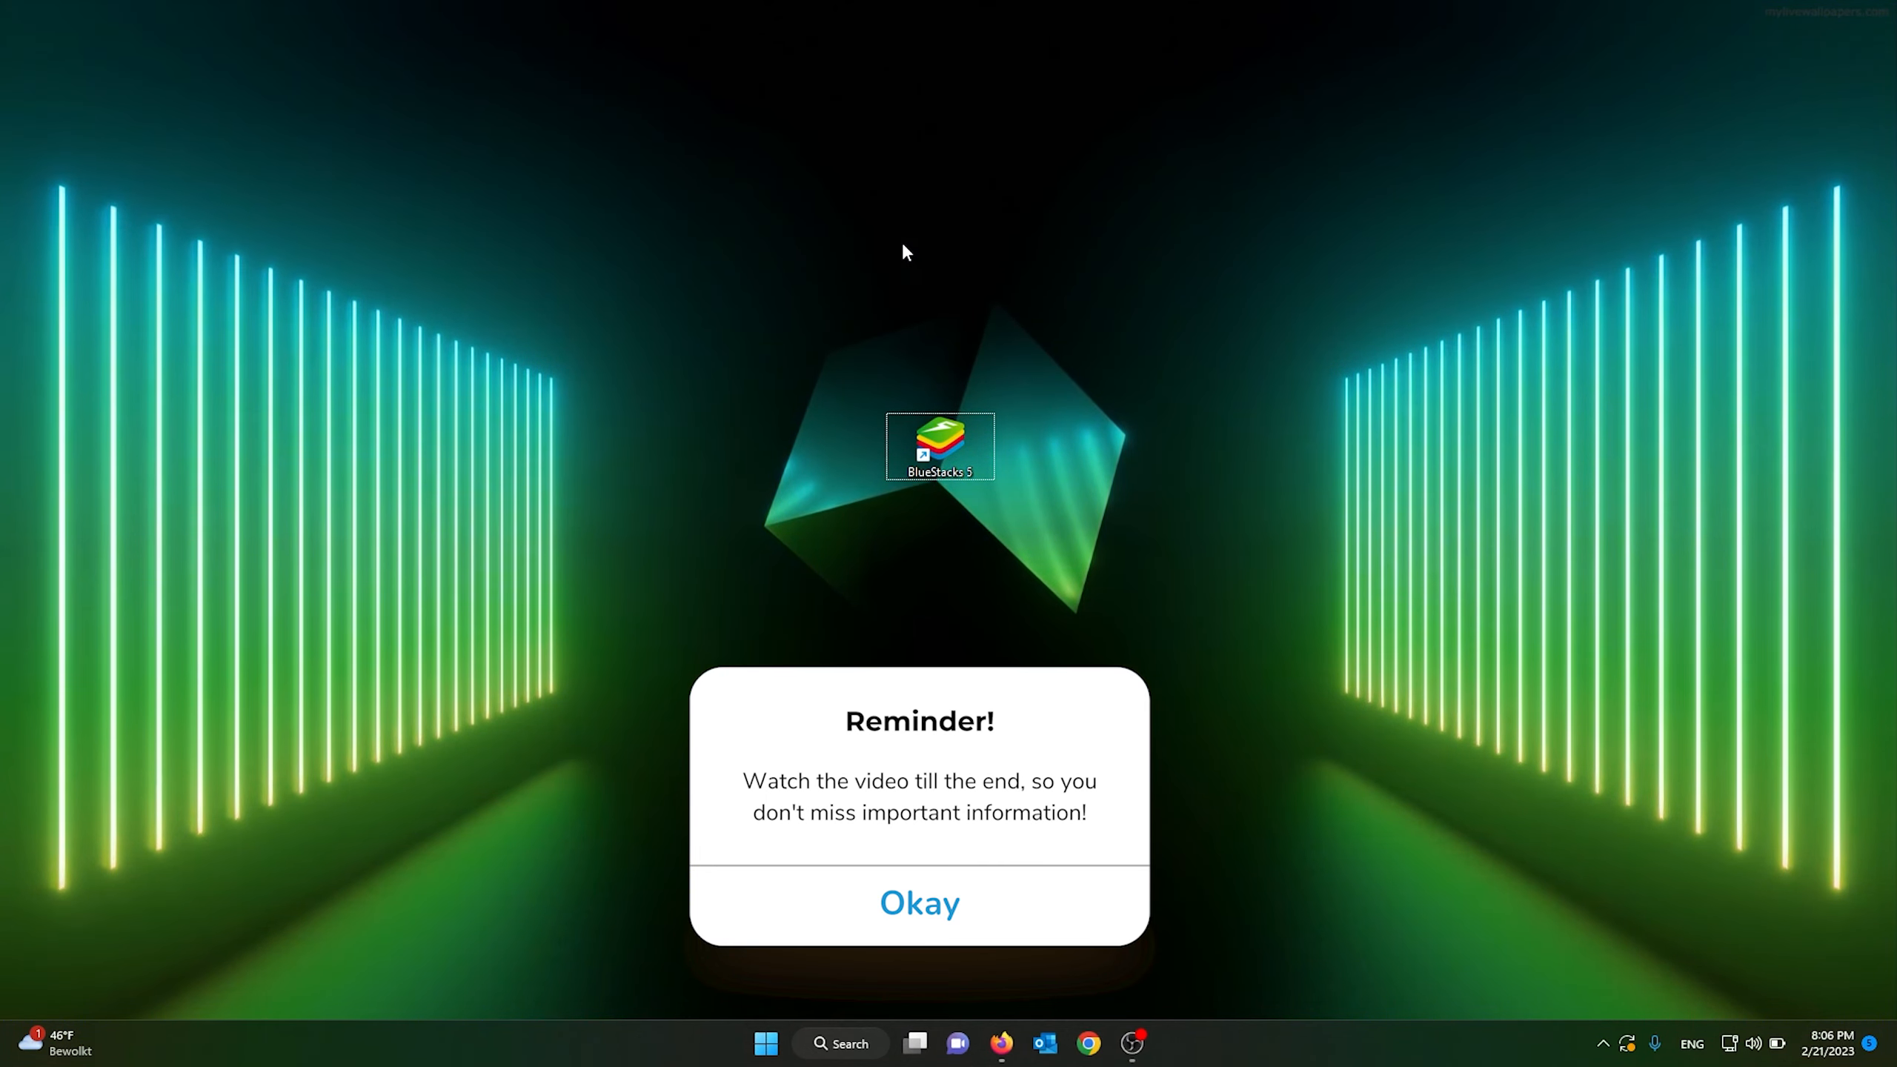
# Step: Launch BlueStacks 5 from its desktop shortcut and move the window to the screen centre
pyautogui.click(918, 901)
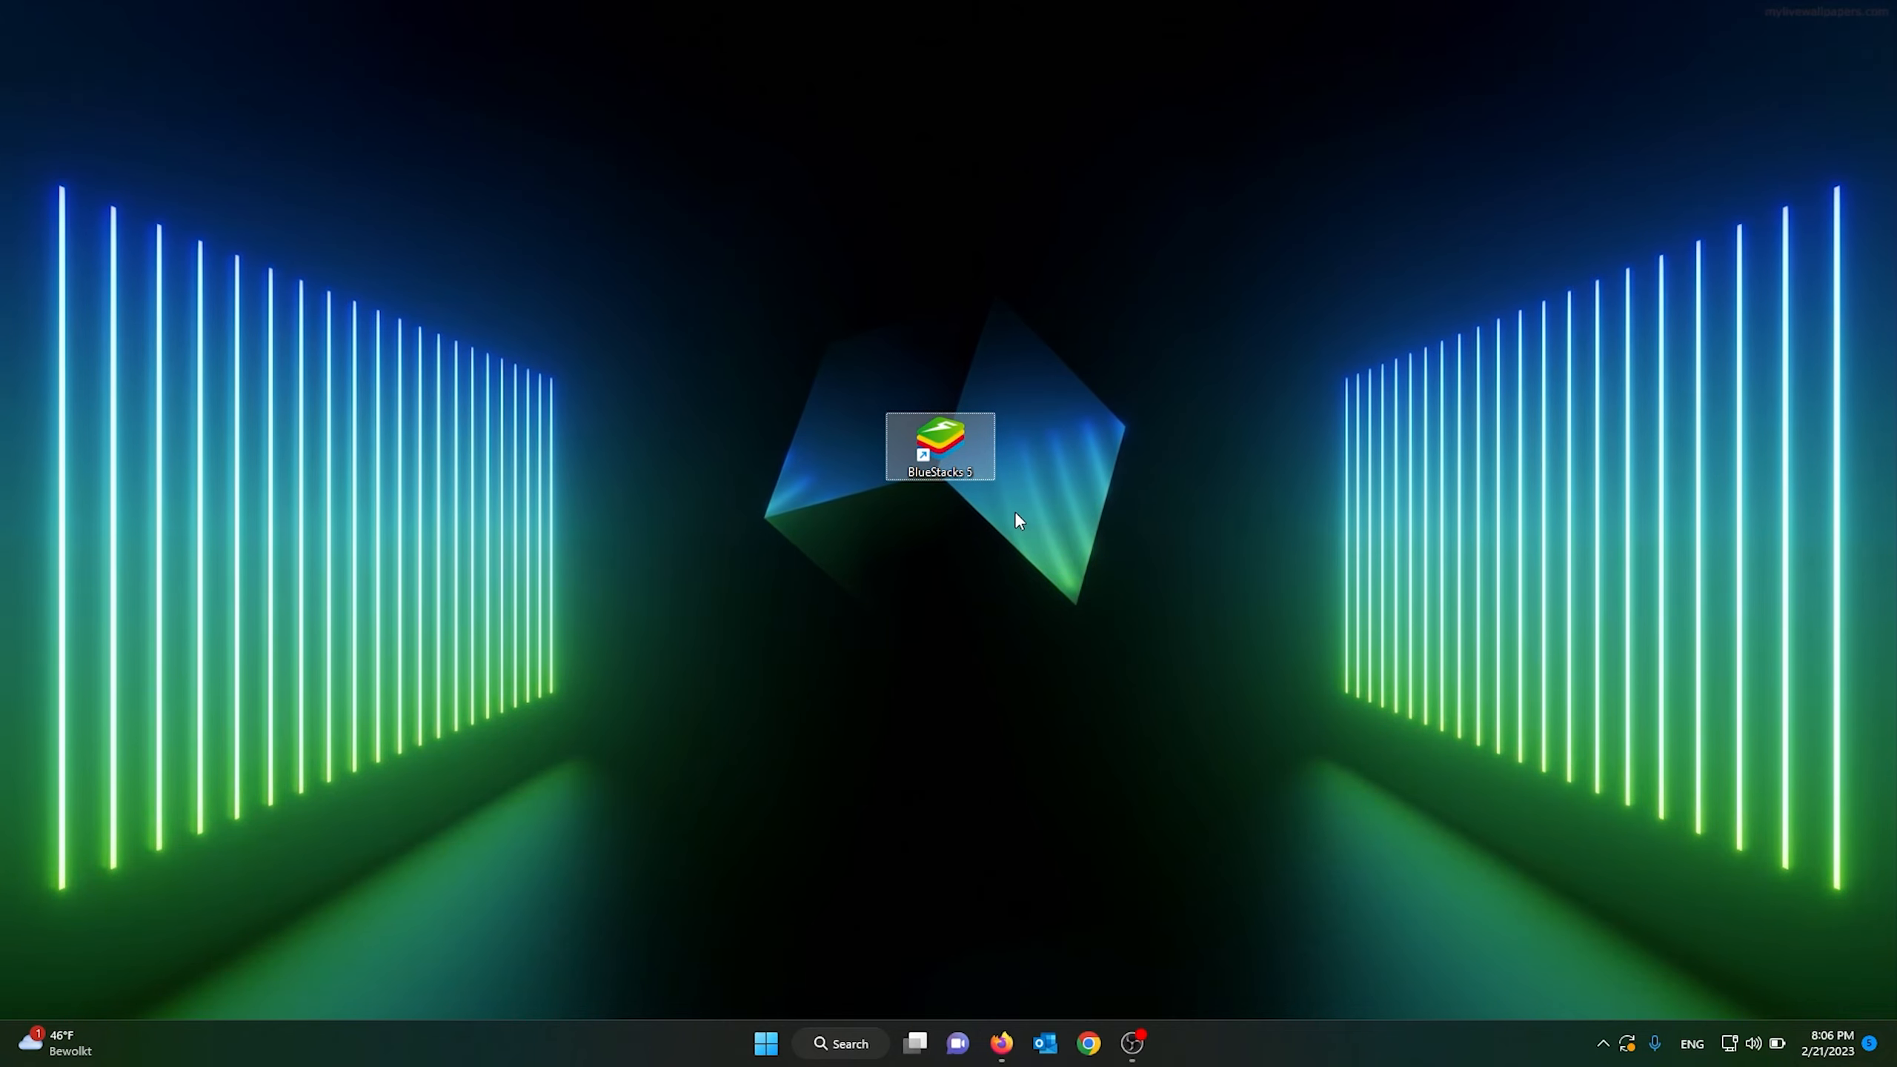
pyautogui.doubleClick(939, 445)
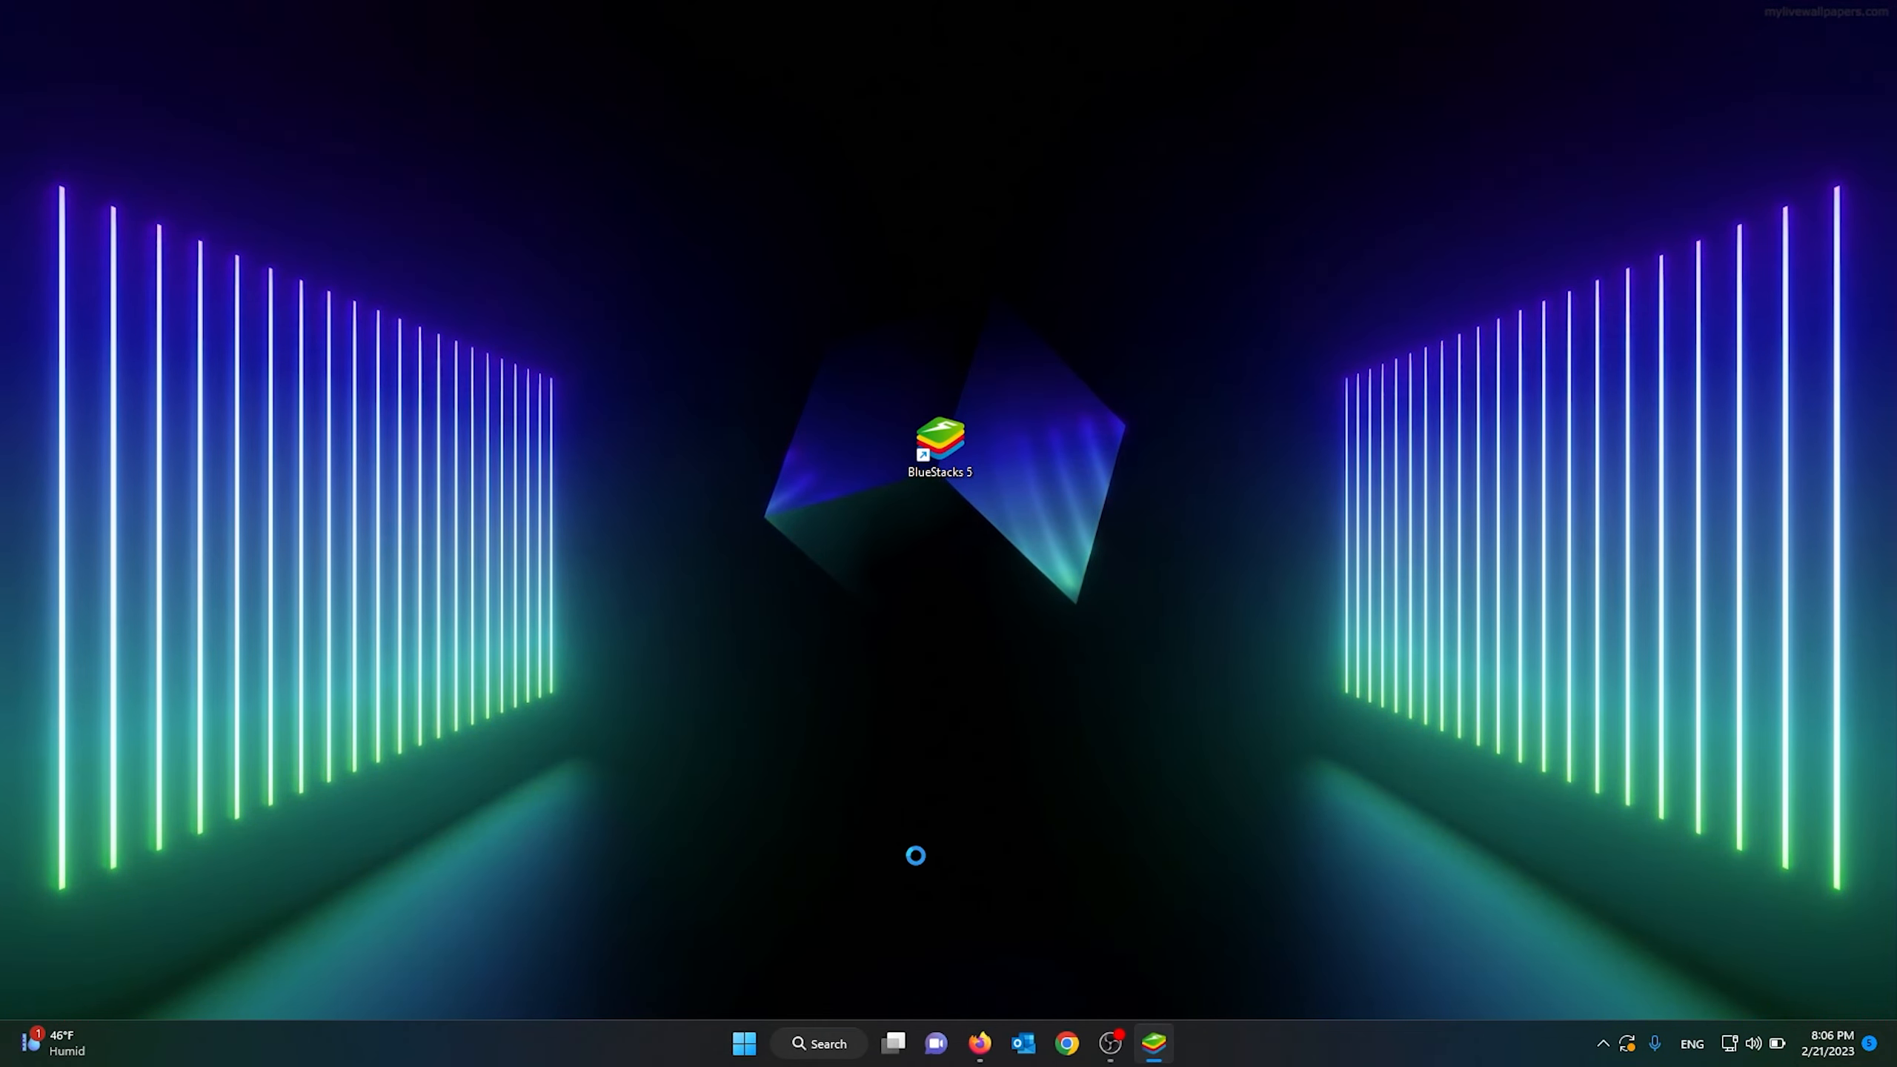
pyautogui.doubleClick(941, 435)
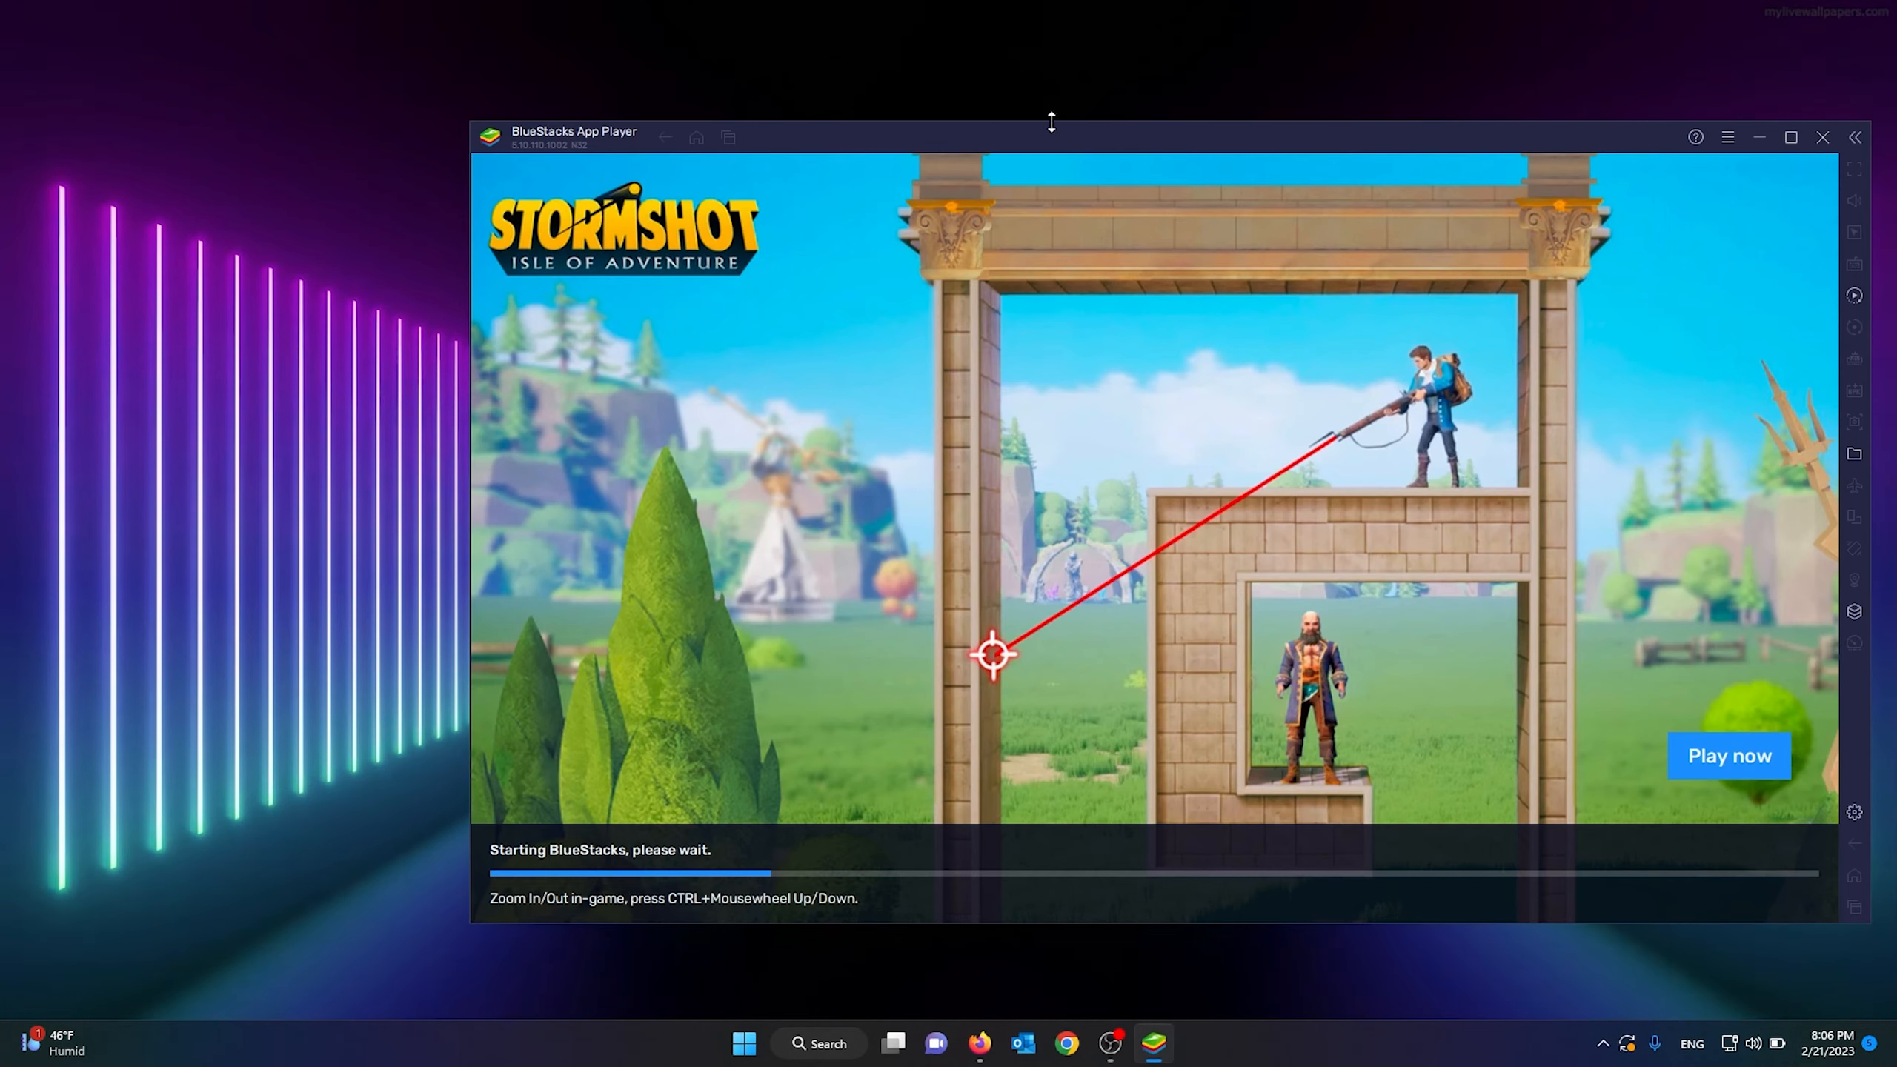
pyautogui.moveTo(1050, 121); pyautogui.dragTo(841, 149)
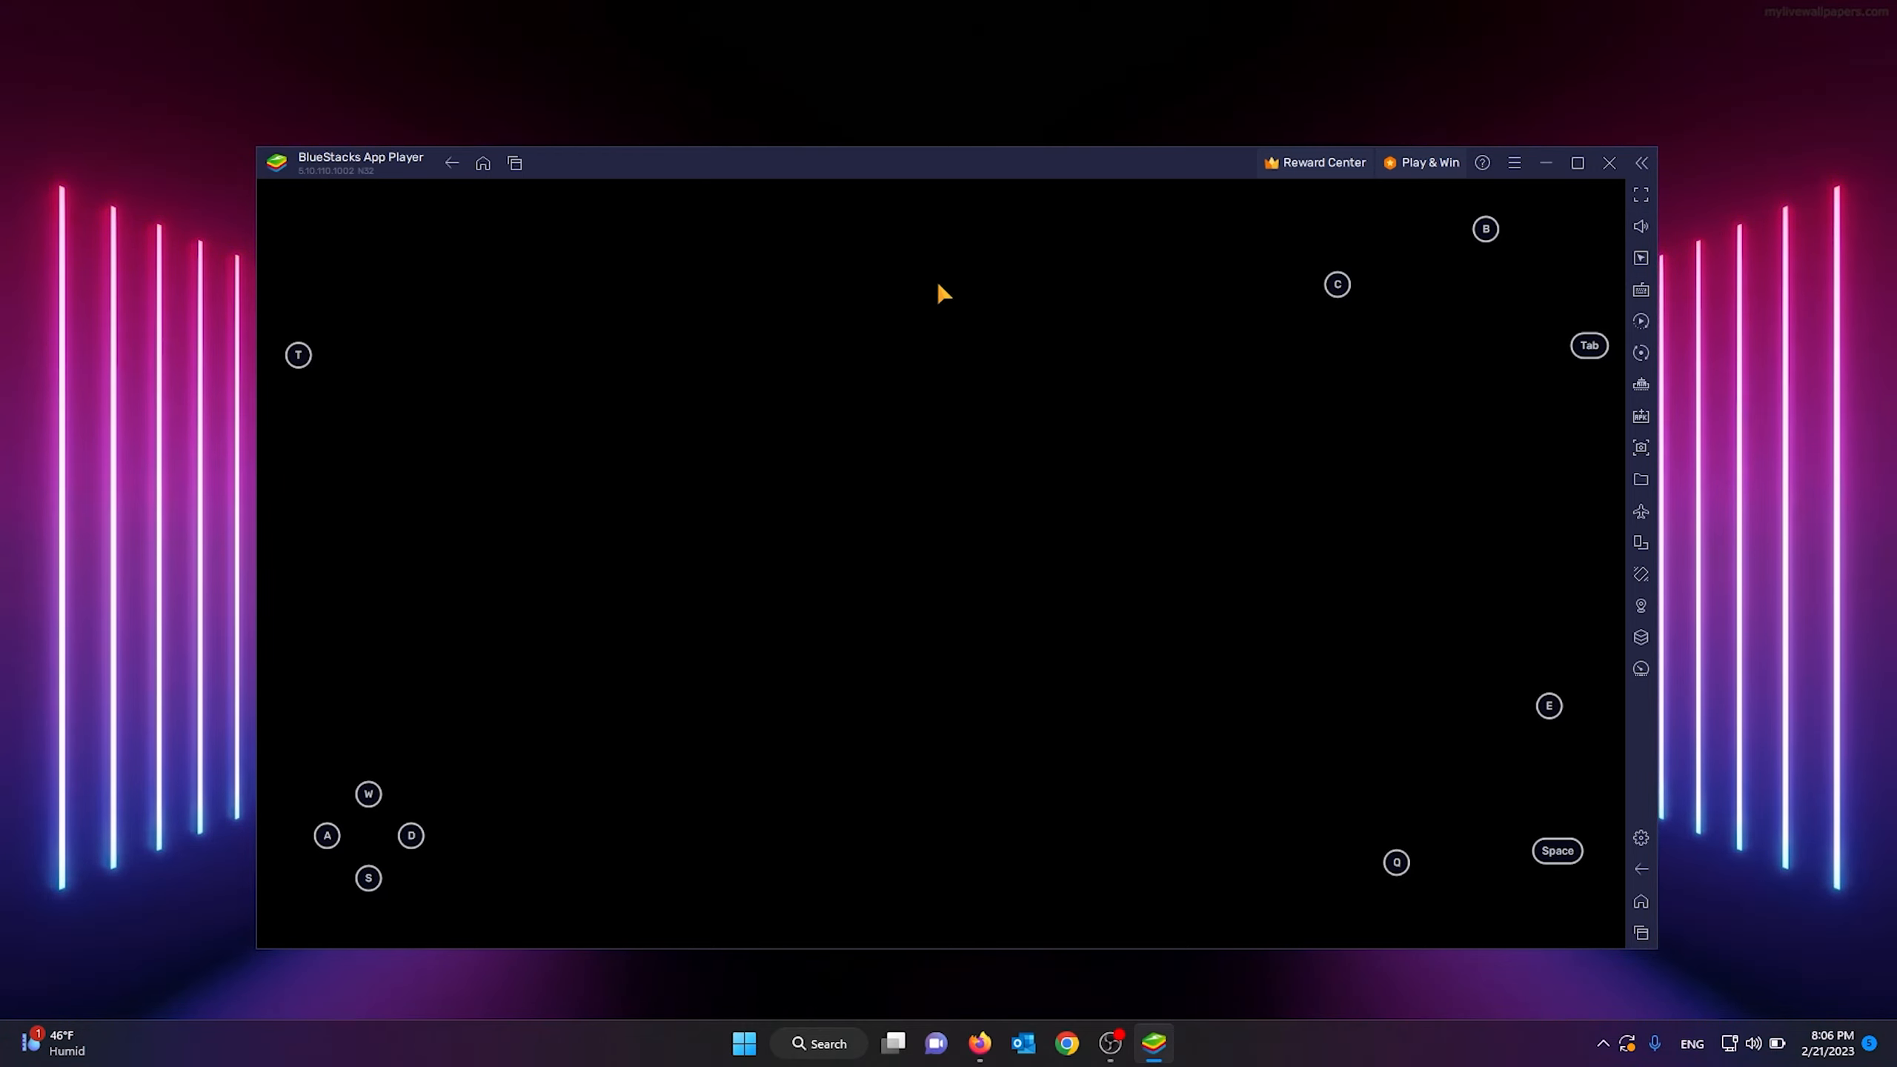
pyautogui.moveTo(1149, 309)
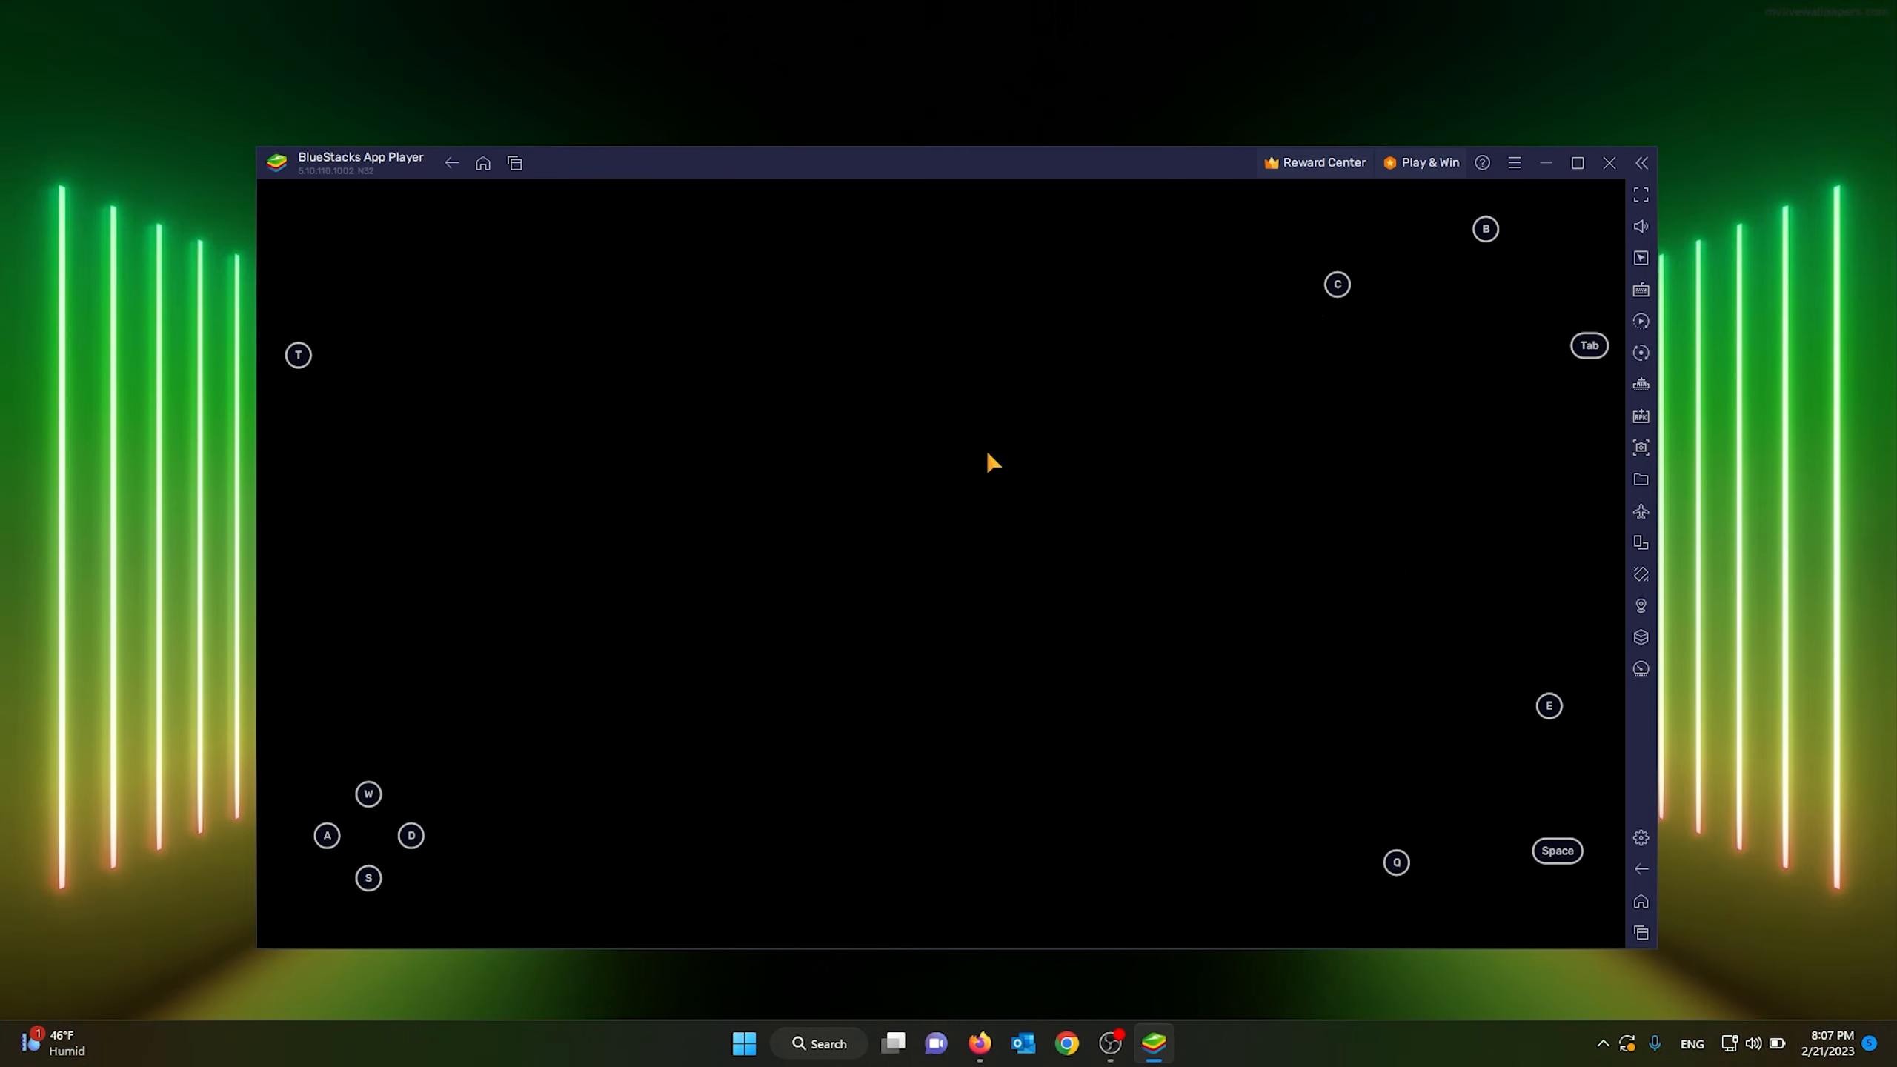
pyautogui.moveTo(980, 454)
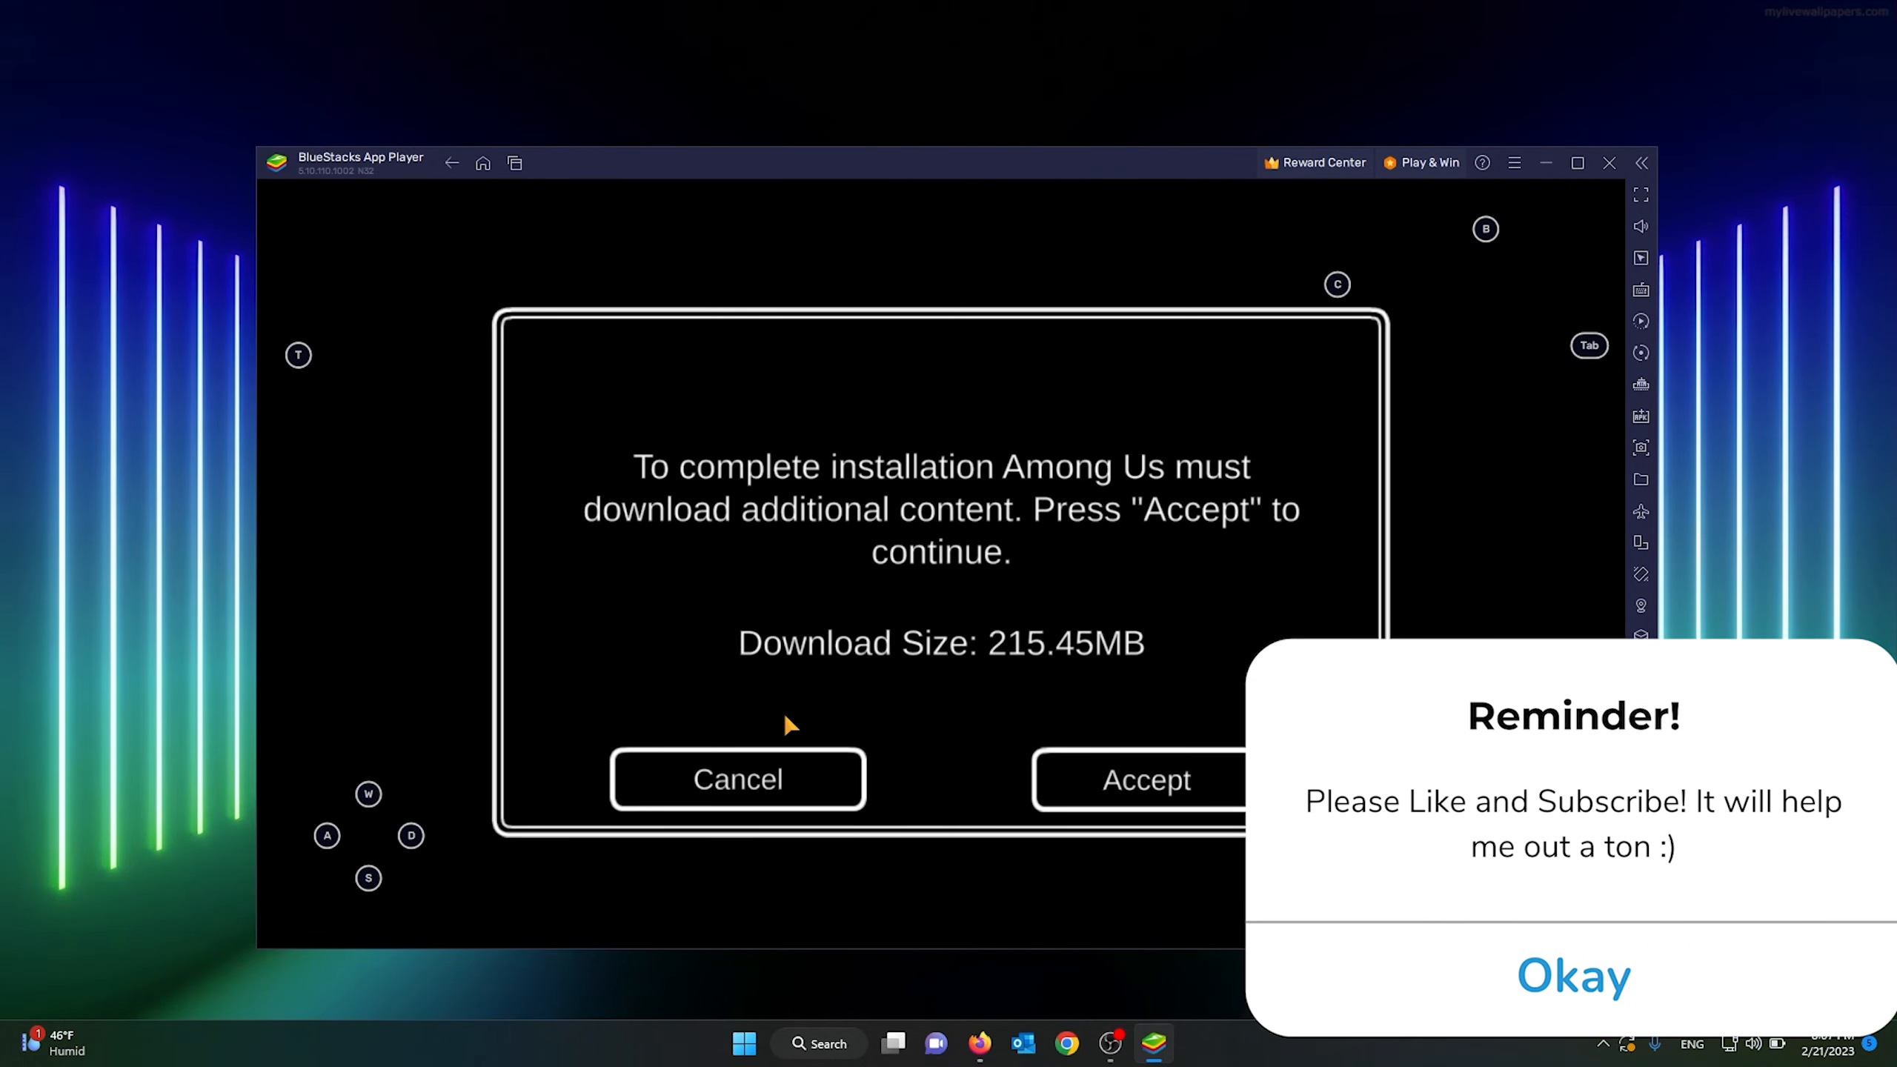
# Step: Accept the Among Us additional content download and reach the main menu
pyautogui.click(1145, 778)
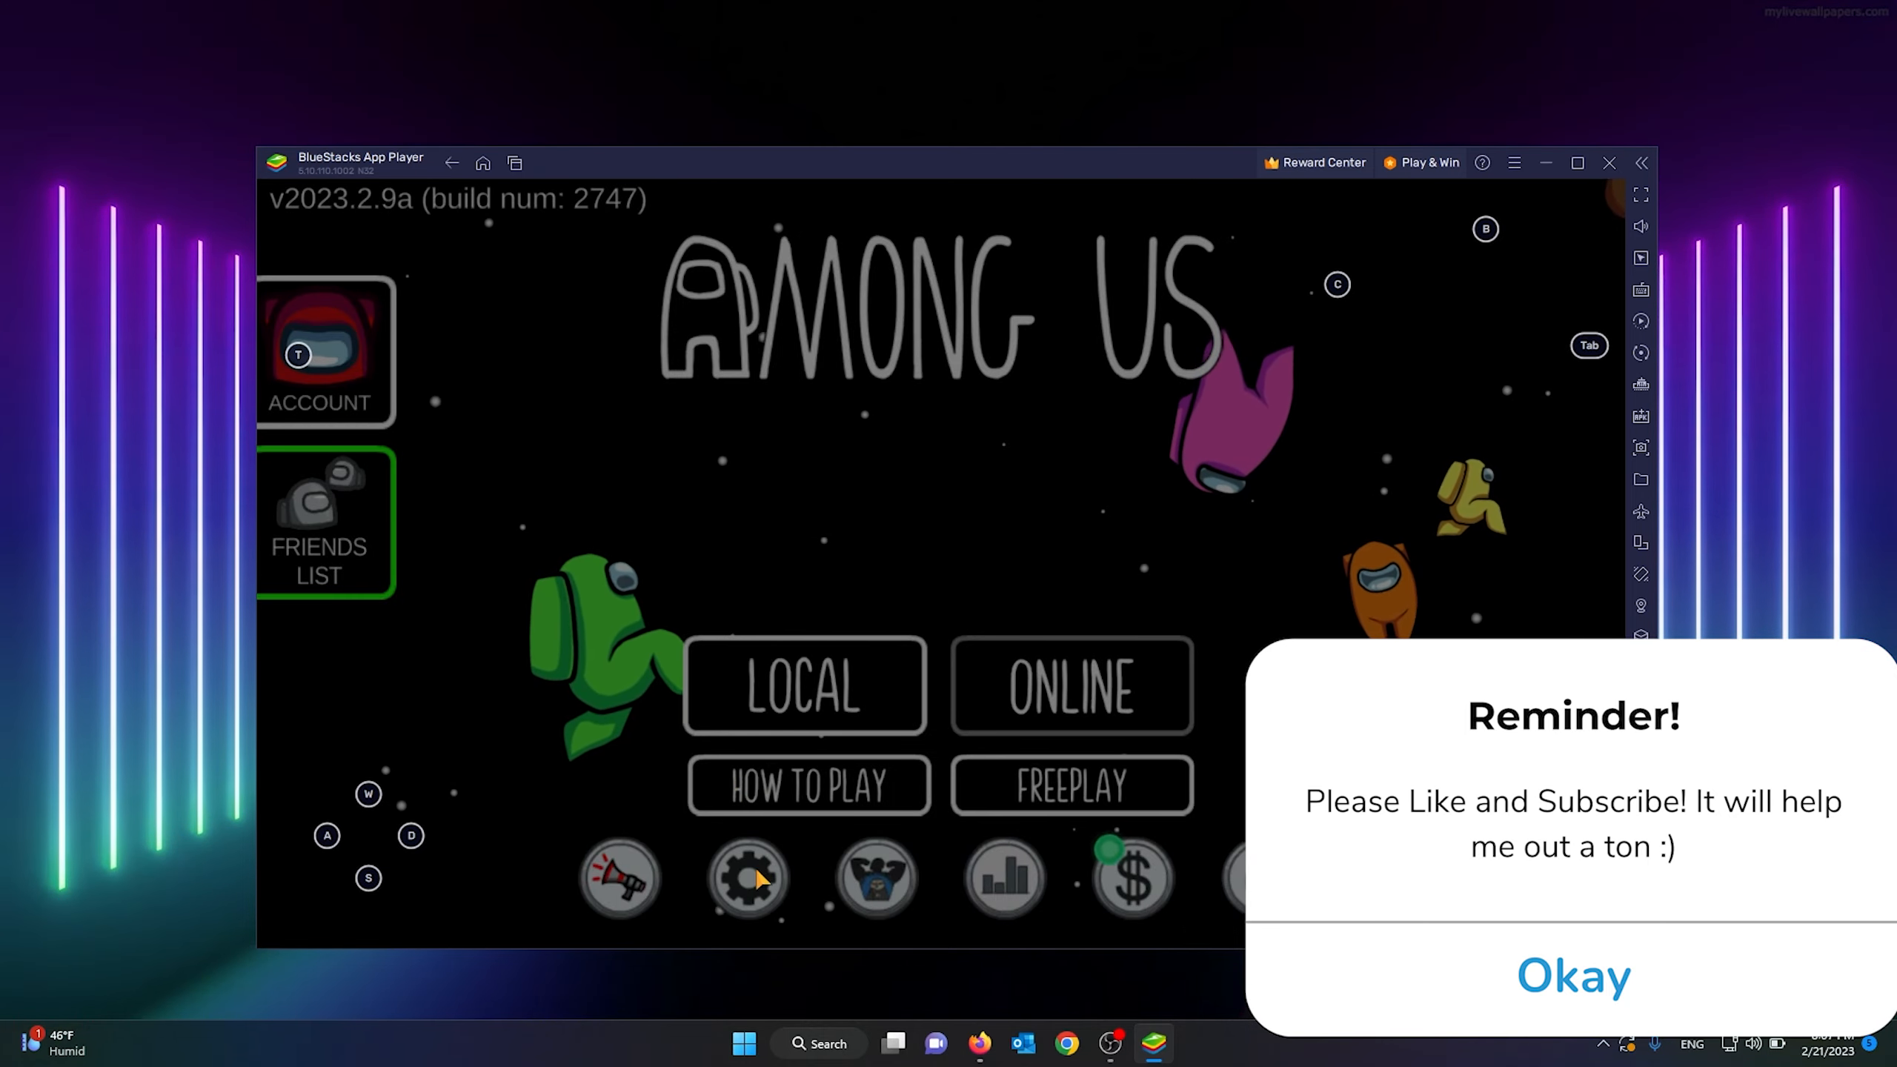
pyautogui.click(1572, 977)
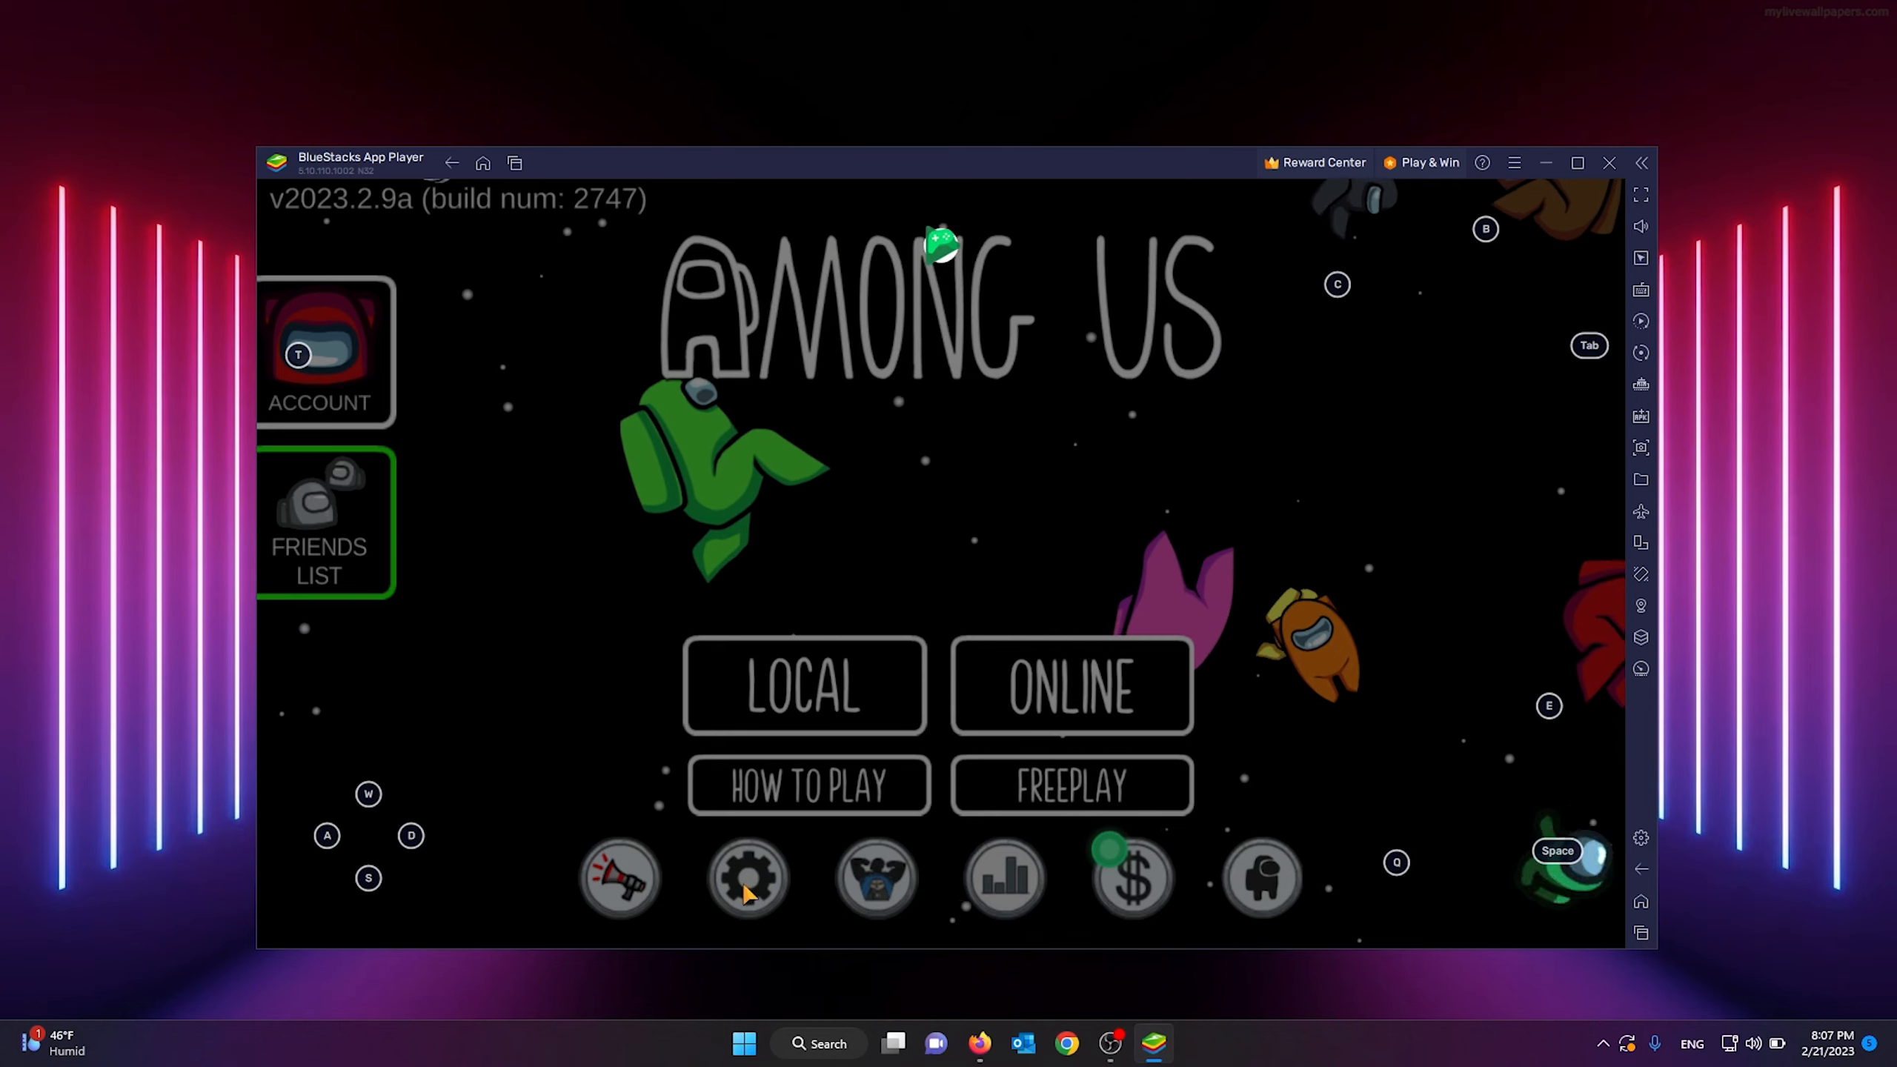
# Step: Set Among Us controls to Joystick in the General settings, then close settings
pyautogui.click(746, 877)
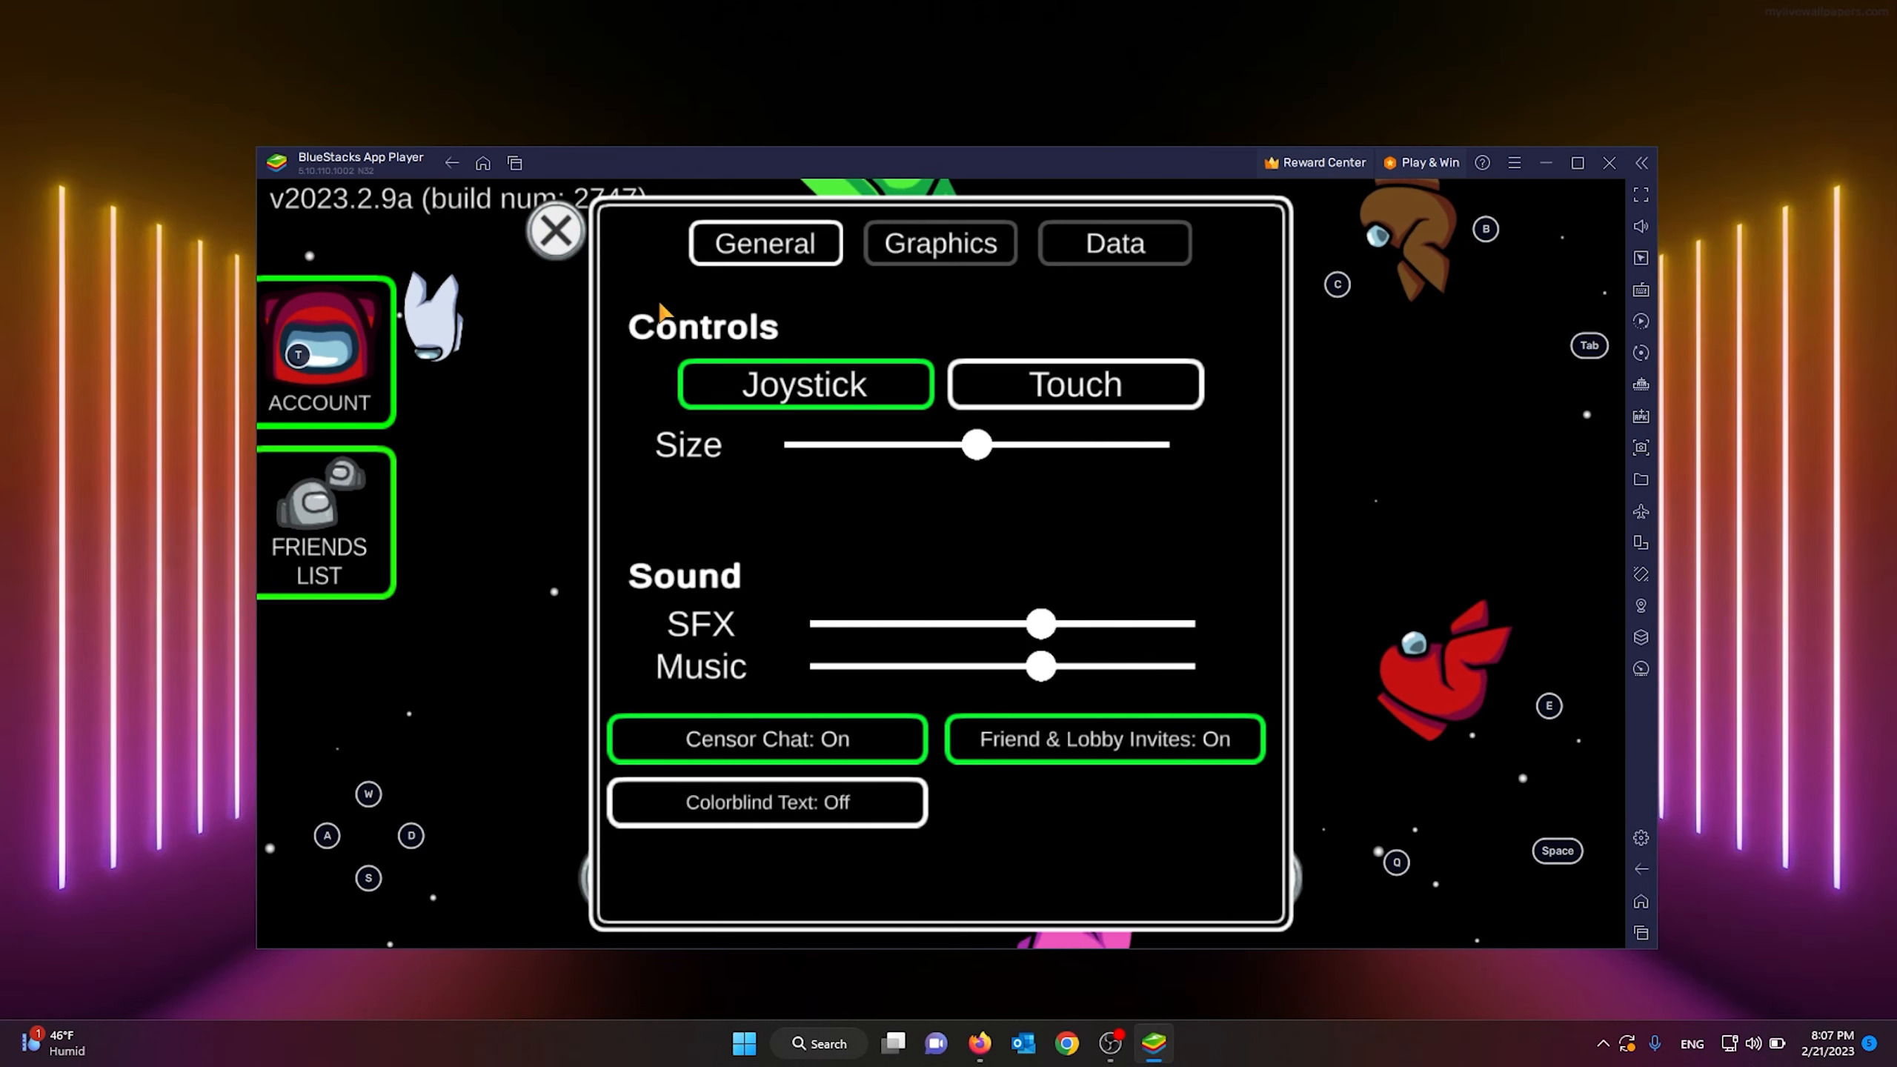
pyautogui.click(1073, 384)
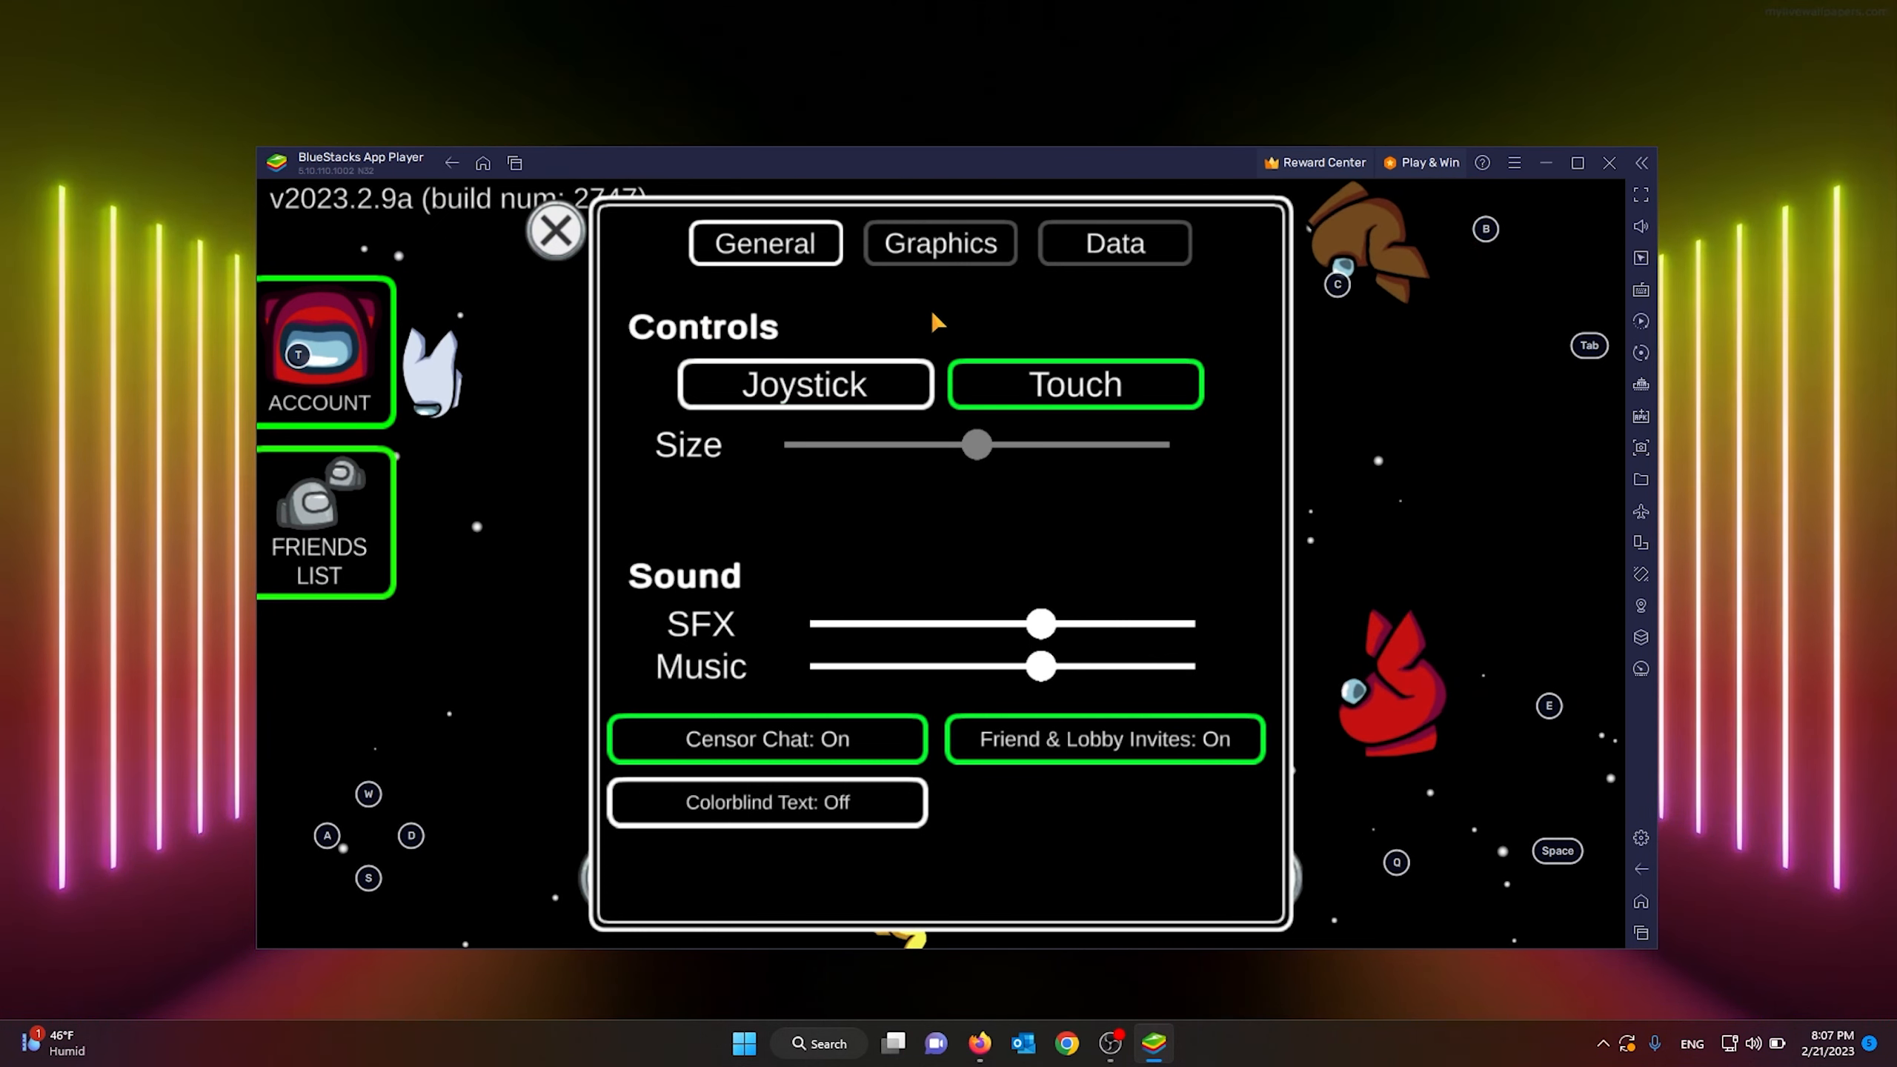
pyautogui.click(805, 385)
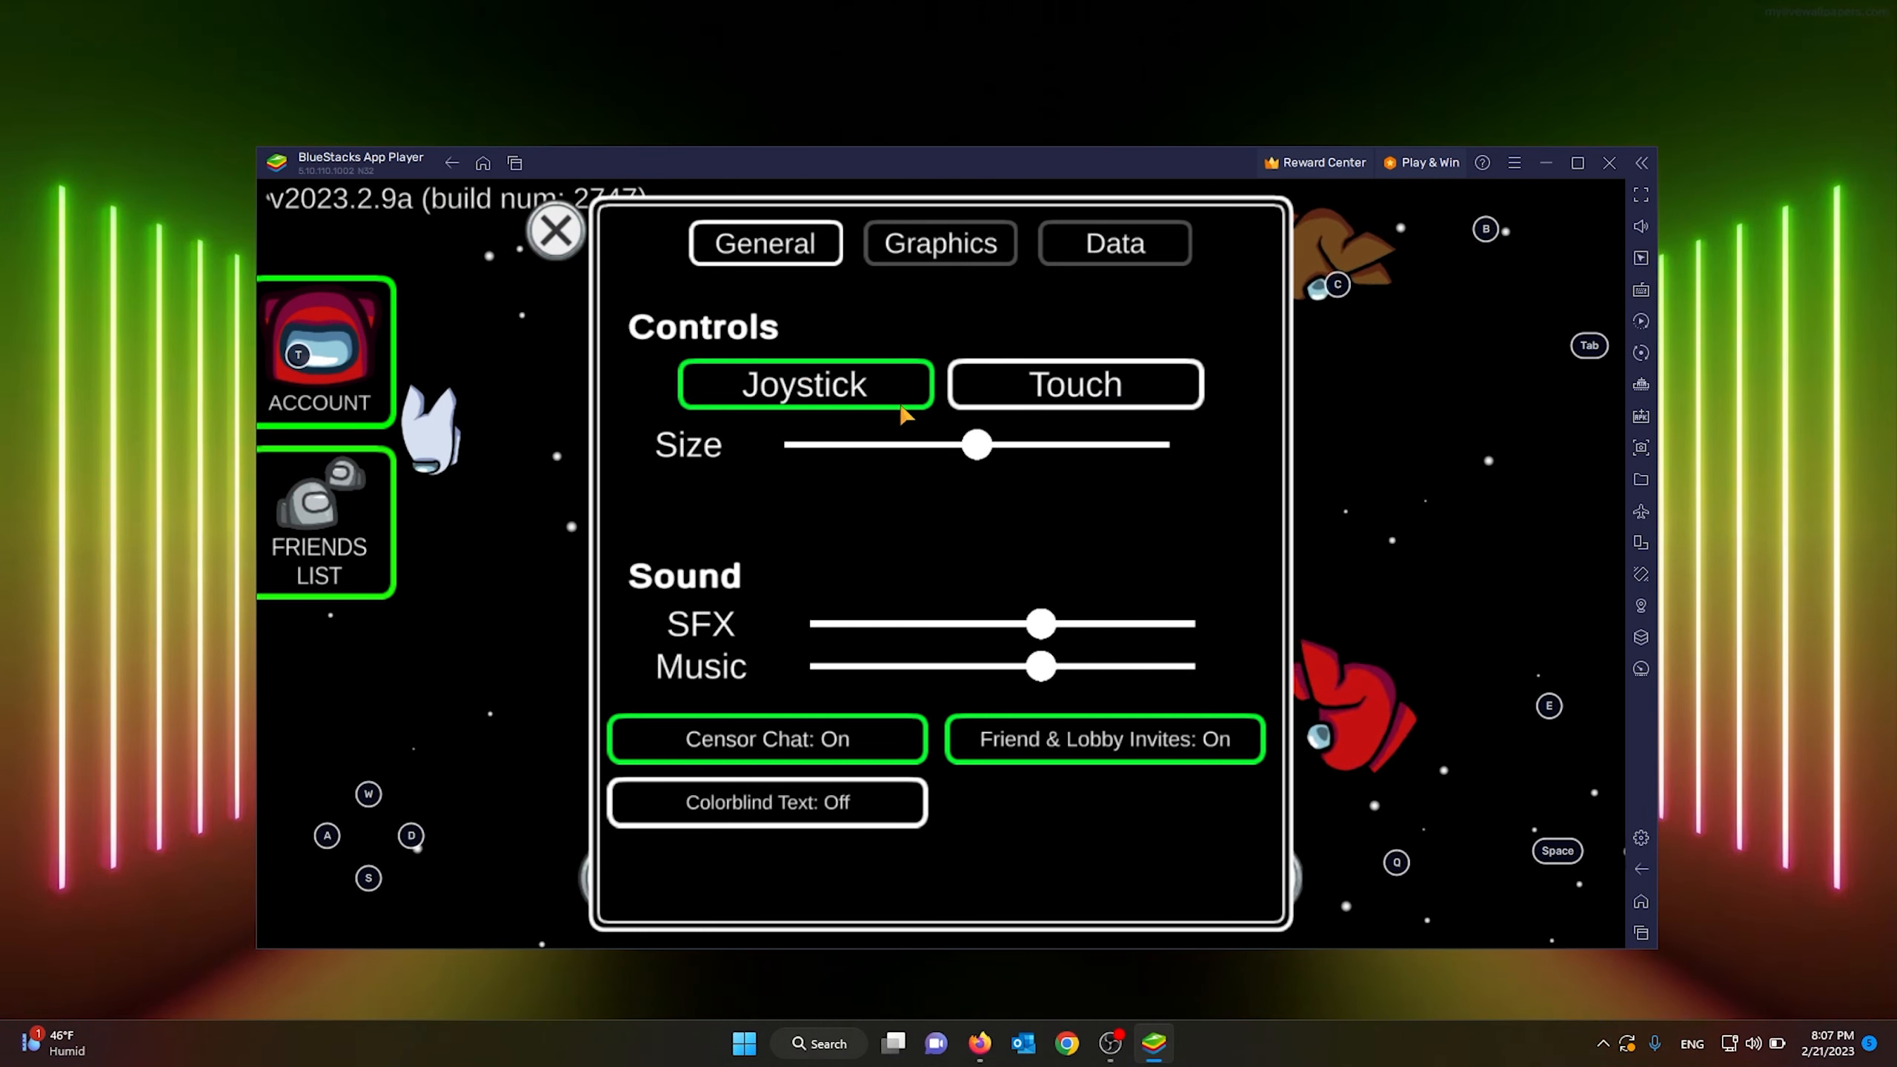
pyautogui.click(555, 231)
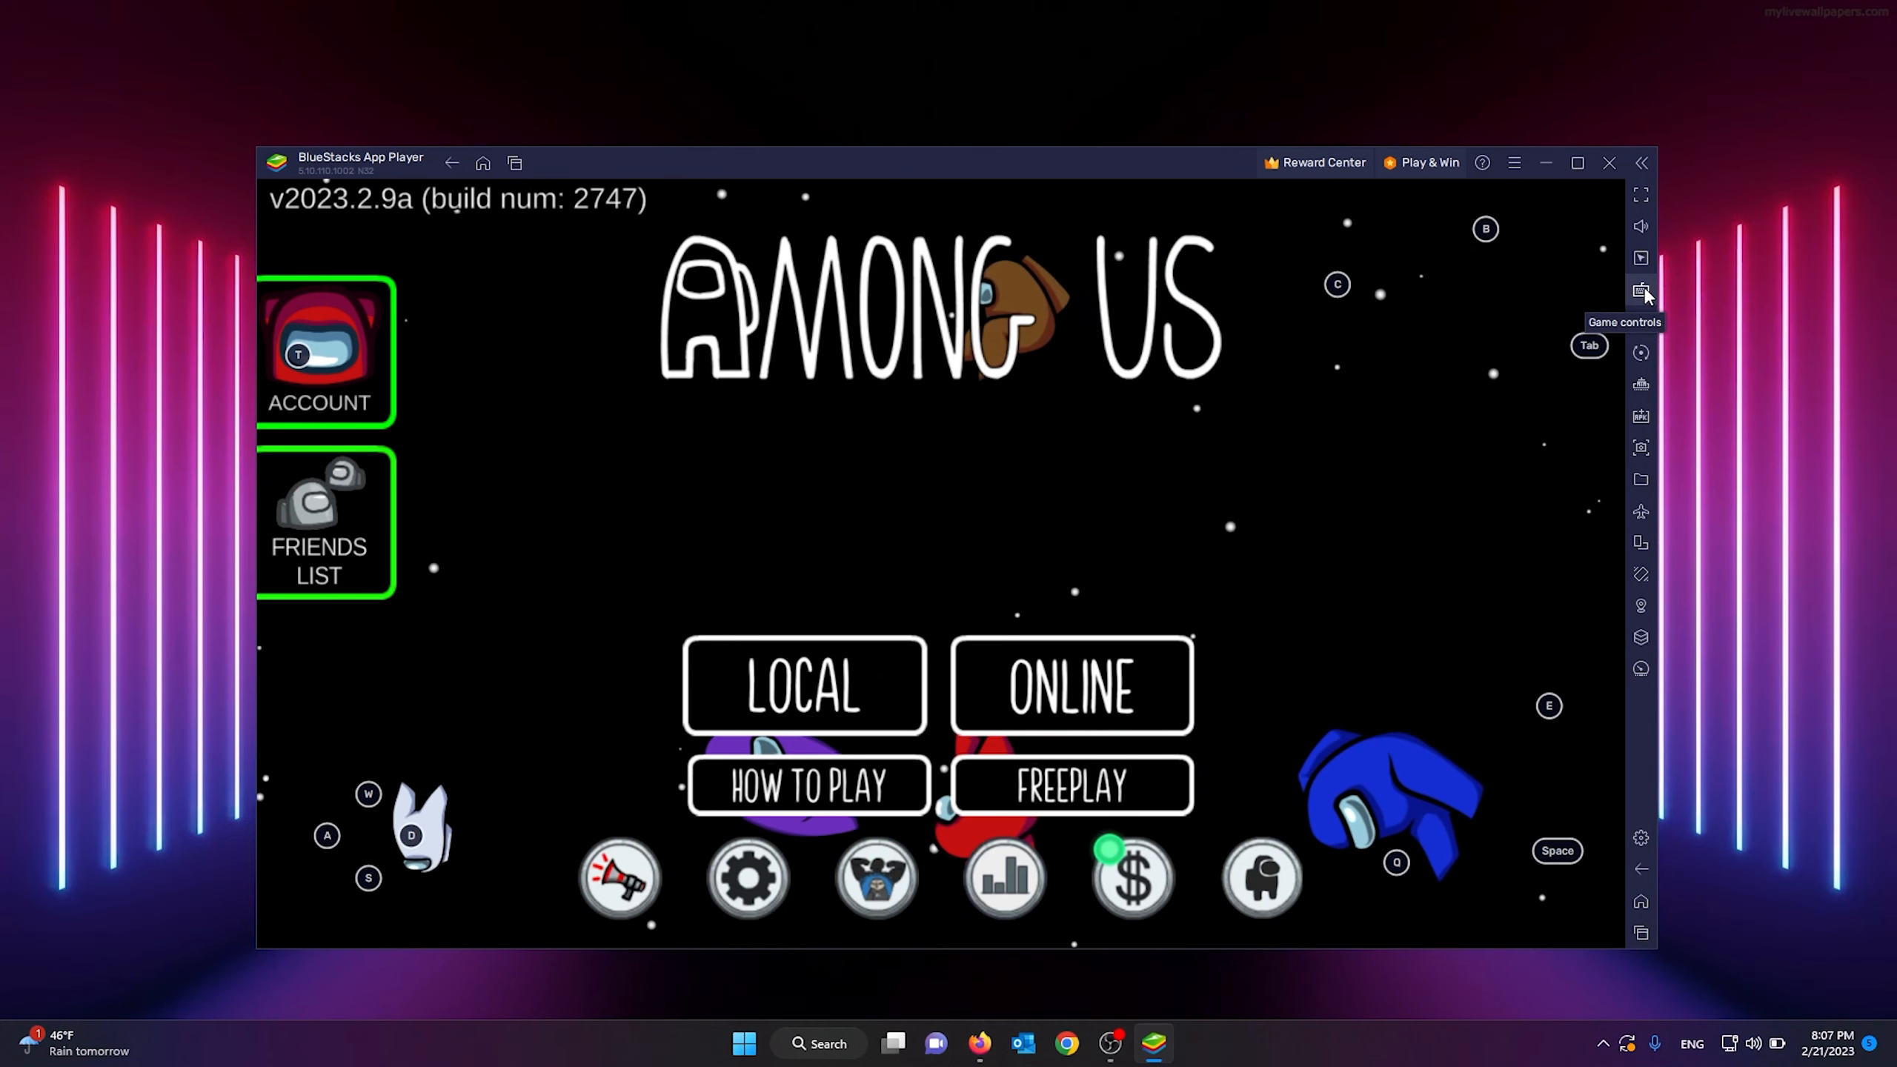
# Step: Choose the Joystick scheme in the BlueStacks game controls sidebar panel
pyautogui.click(1642, 288)
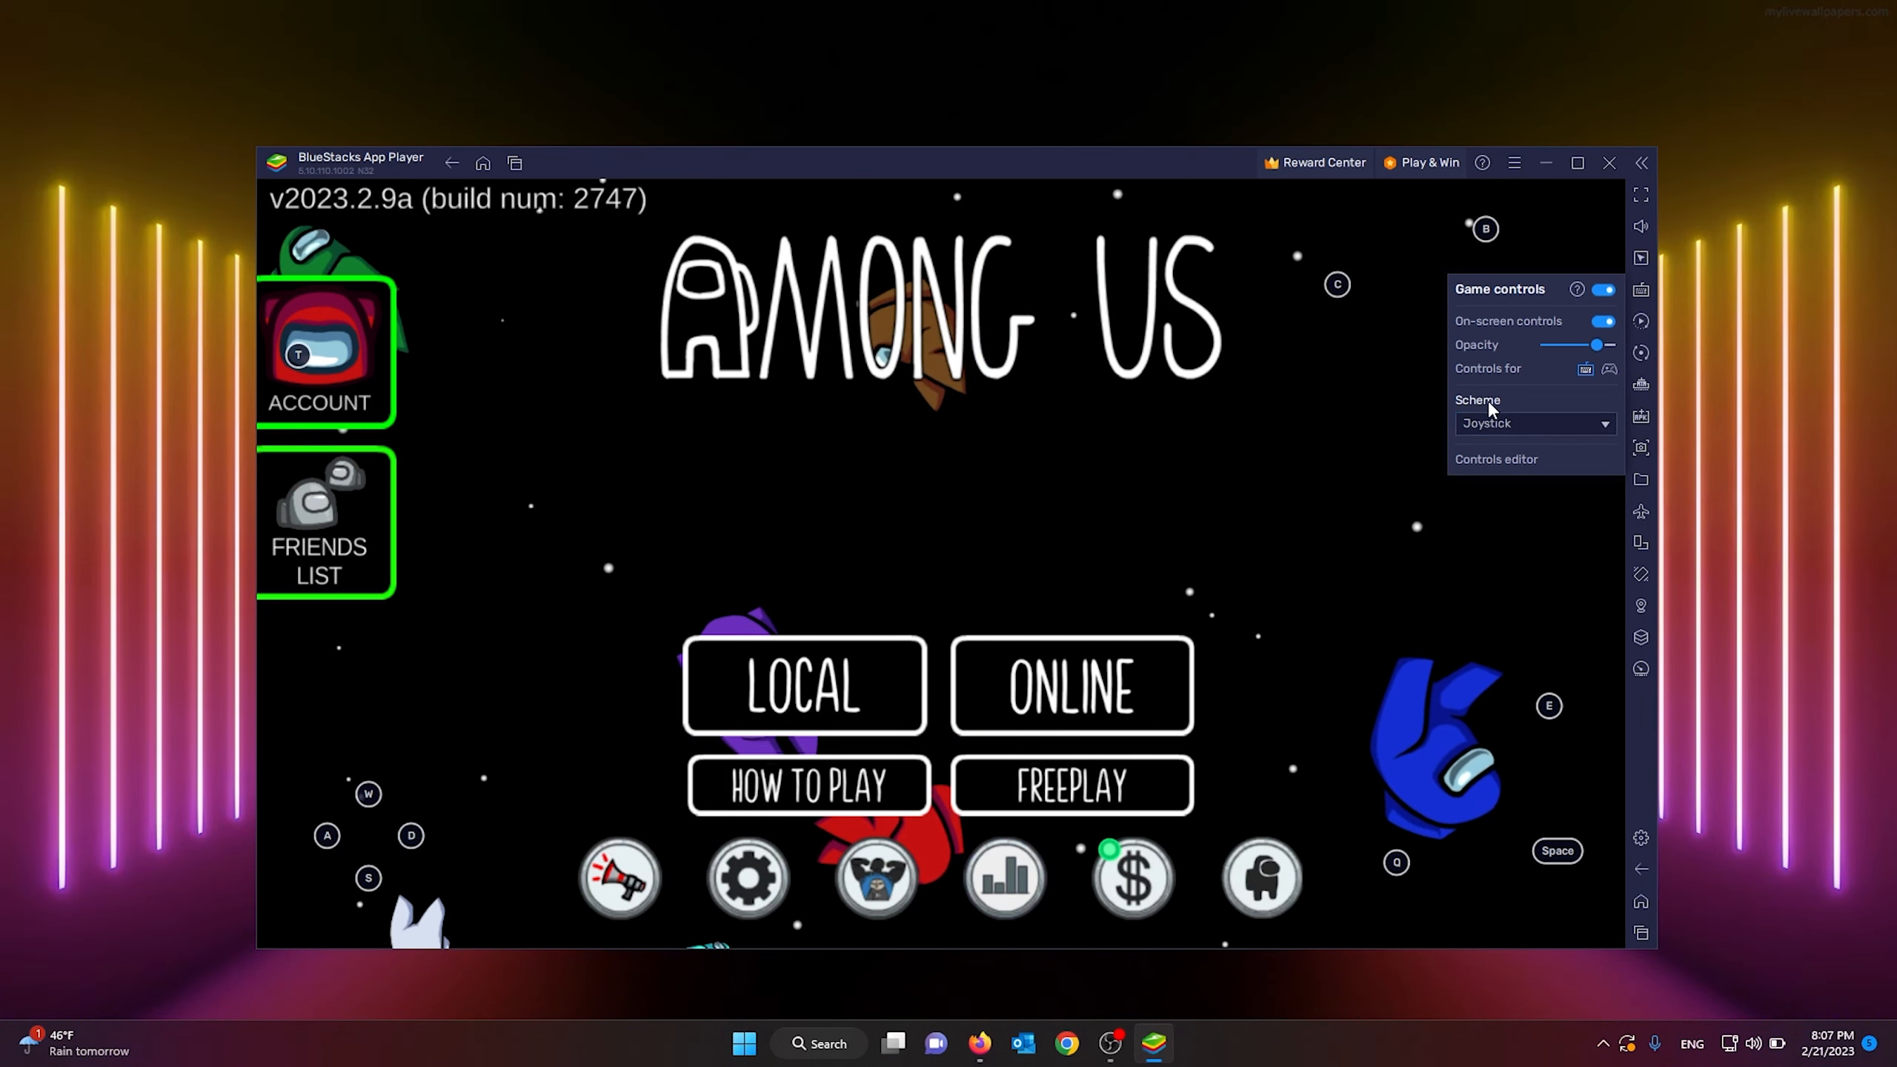
pyautogui.click(1530, 422)
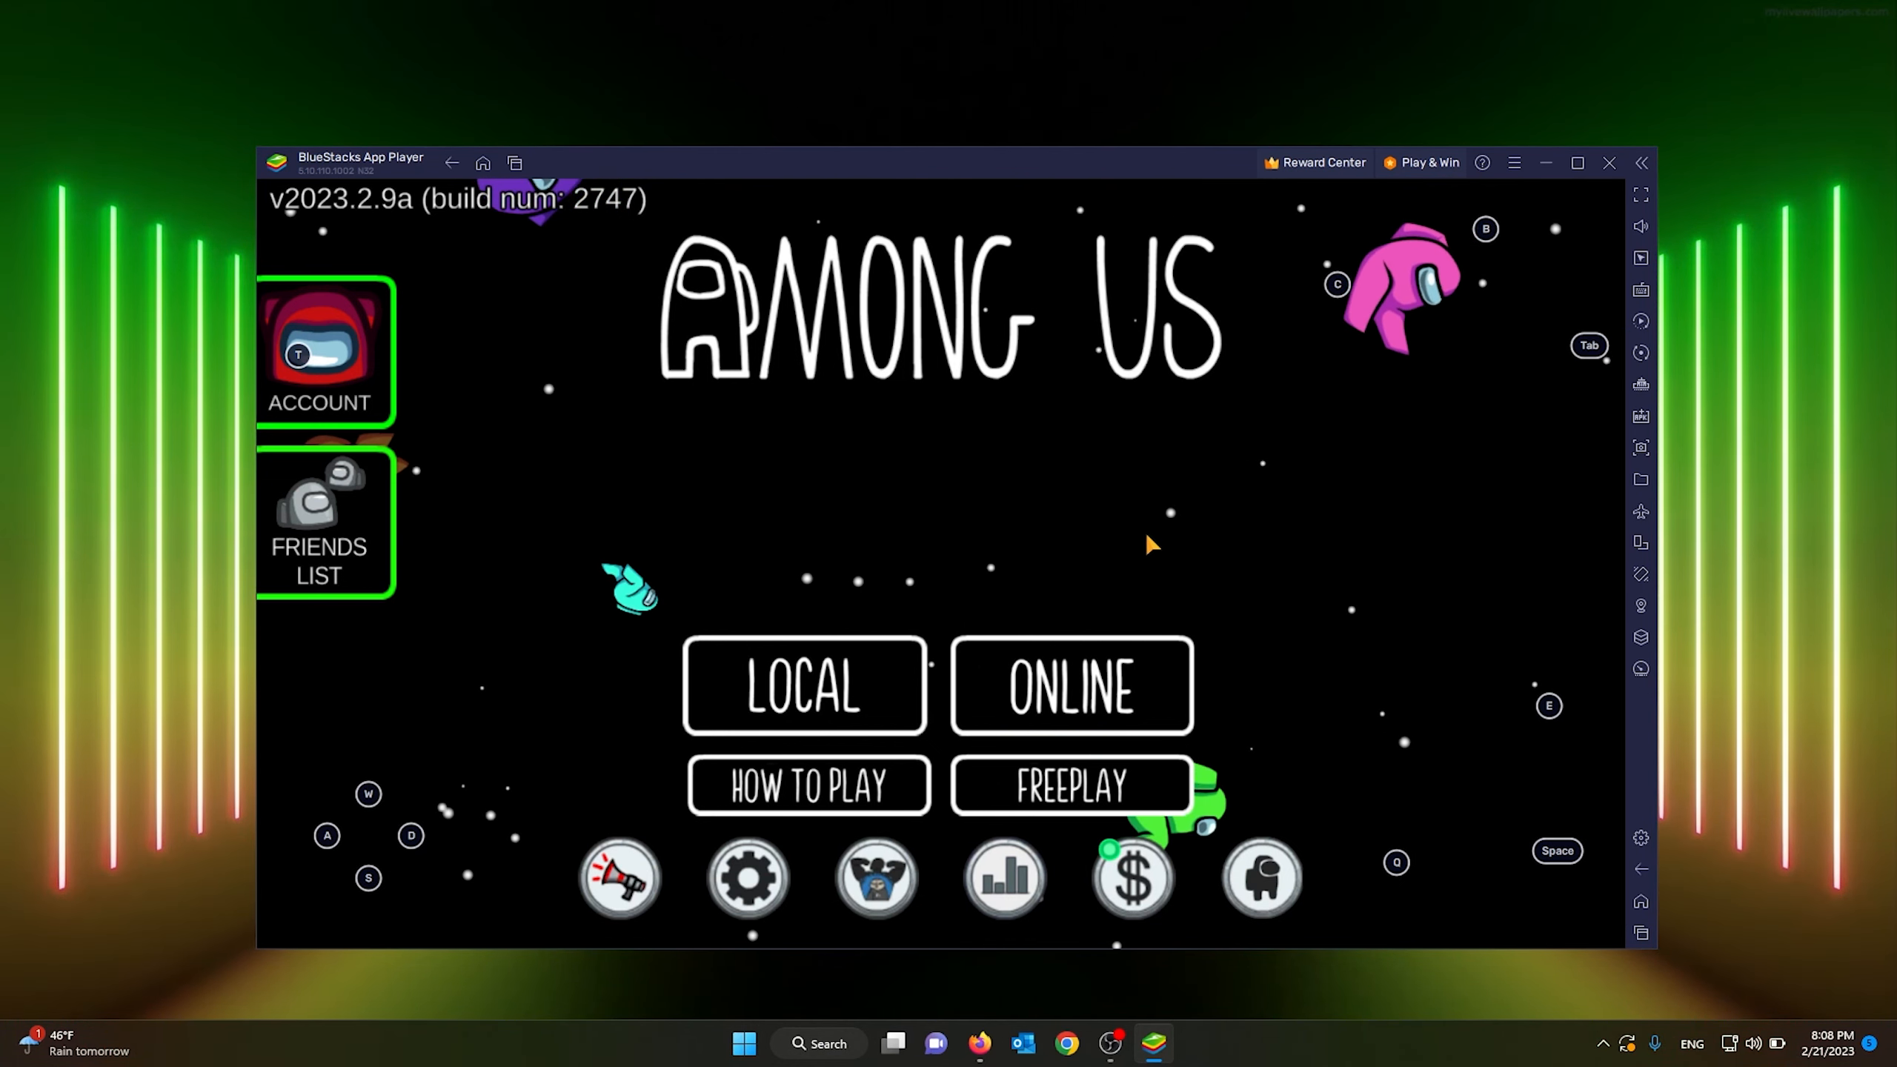
pyautogui.moveTo(1086, 505)
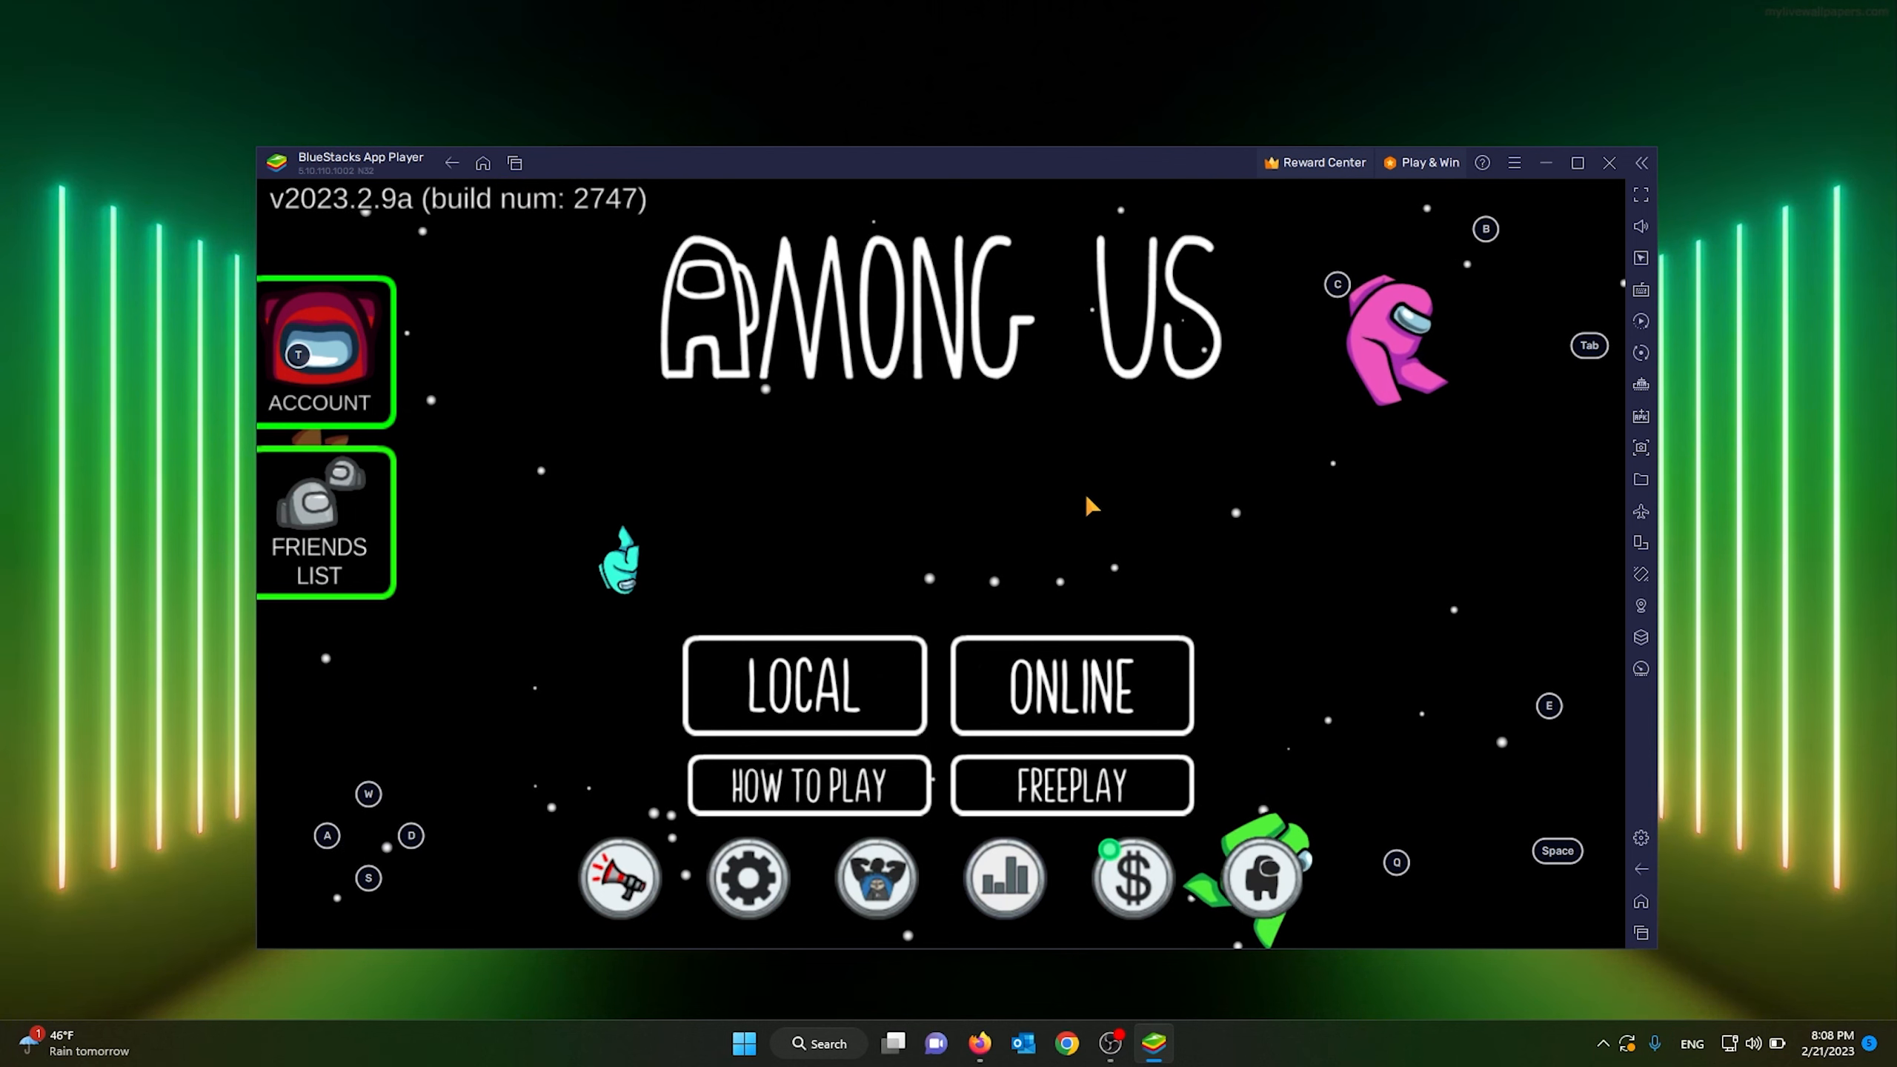